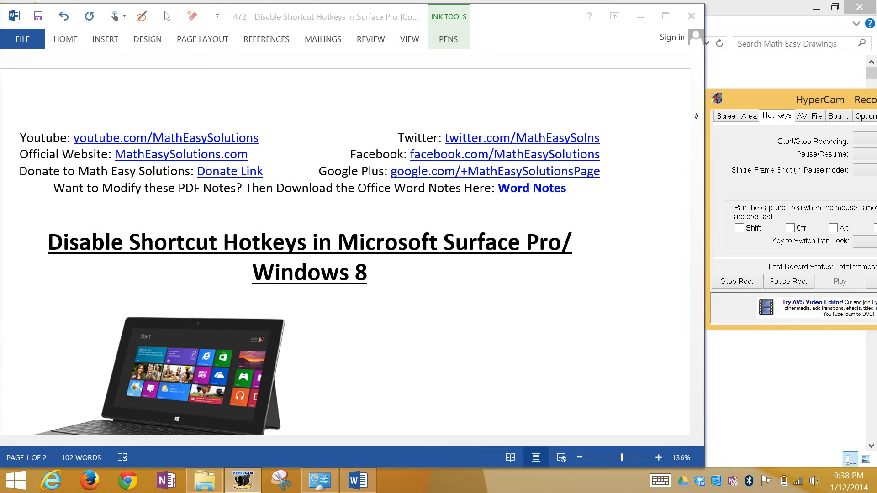
Step: Scroll down the notes until the Surface keyboard image with its function-key row is in view
scroll("down", 3)
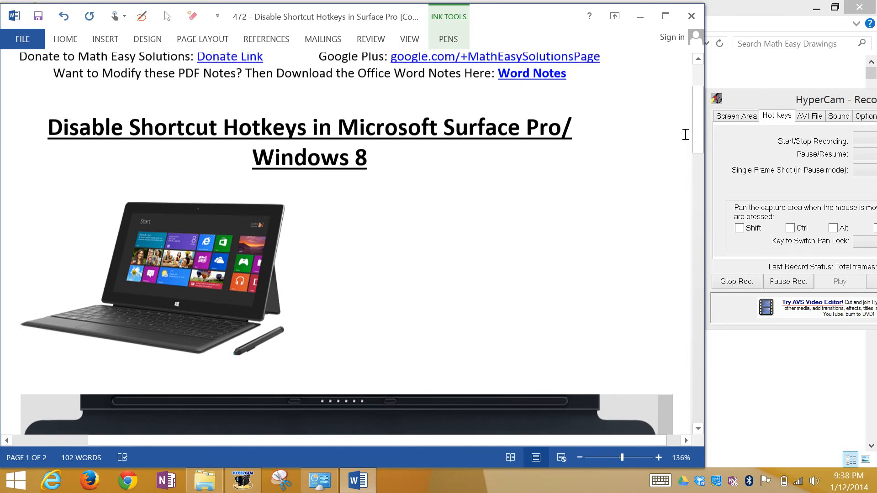
scroll("down", 3)
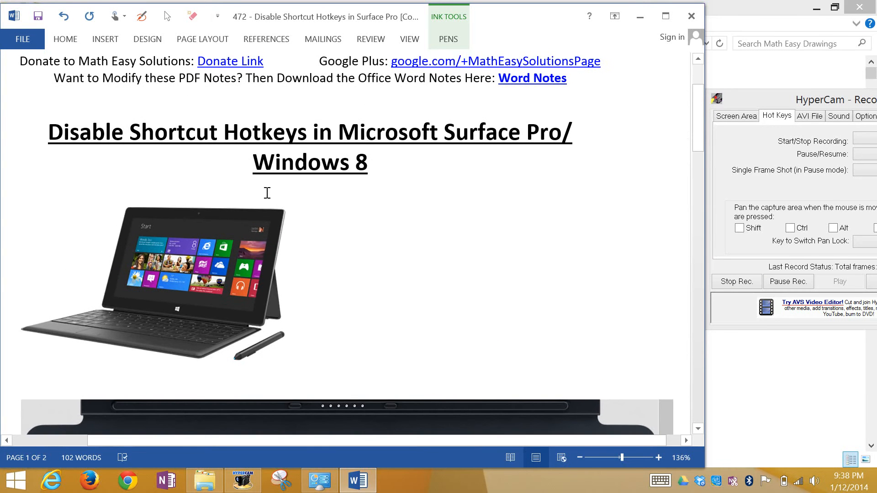
mouse_move(242, 340)
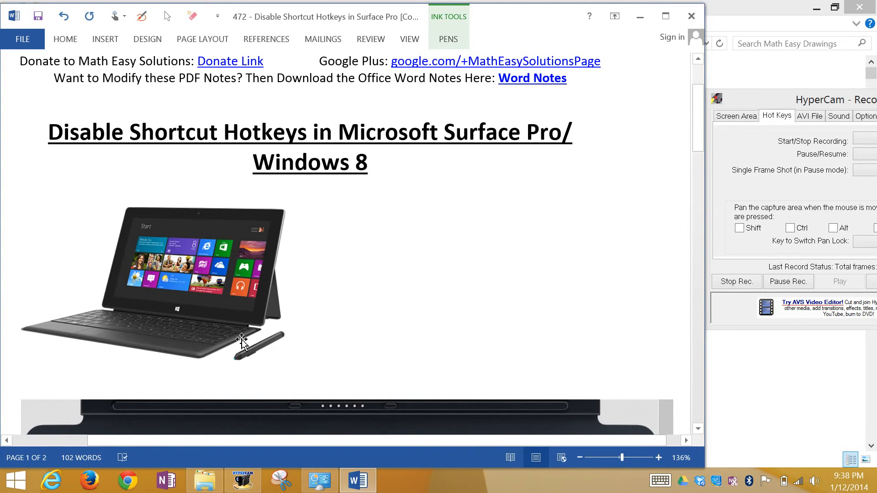
mouse_move(195, 285)
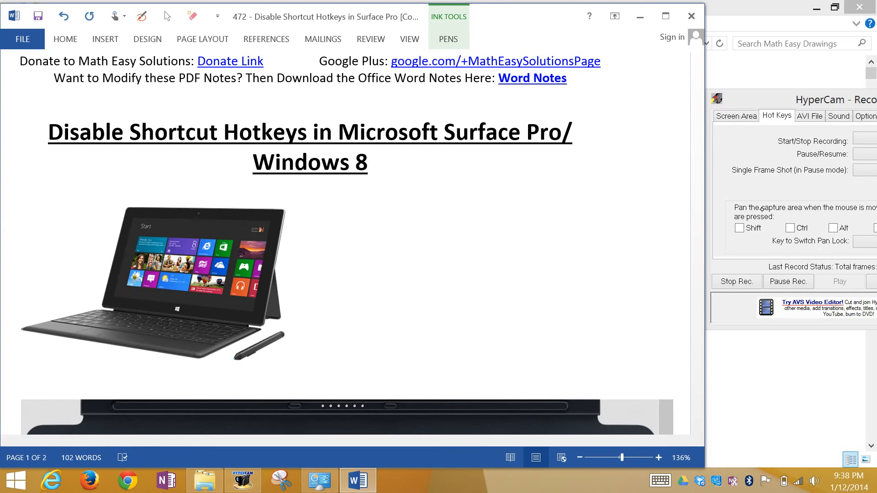
scroll("down", 3)
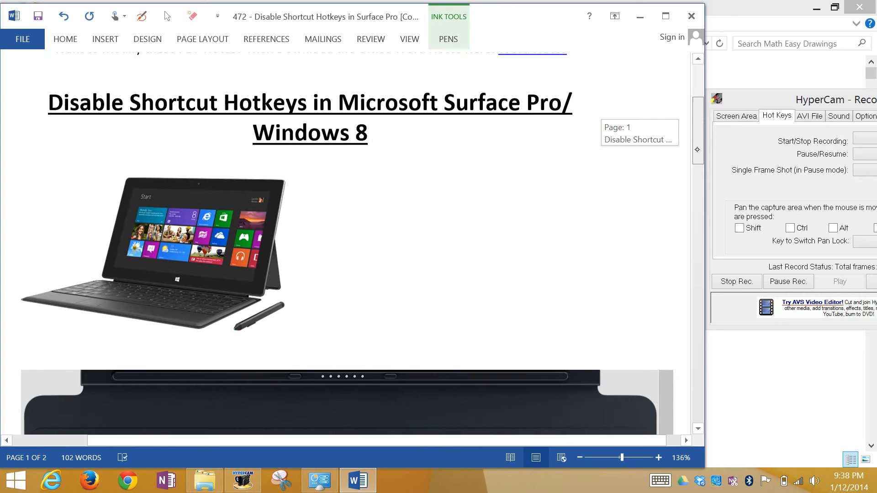
scroll("down", 3)
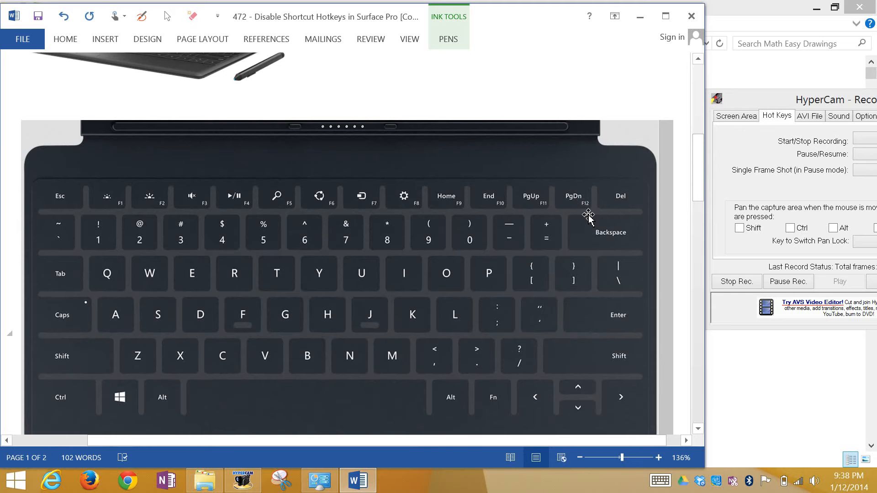
mouse_move(547, 174)
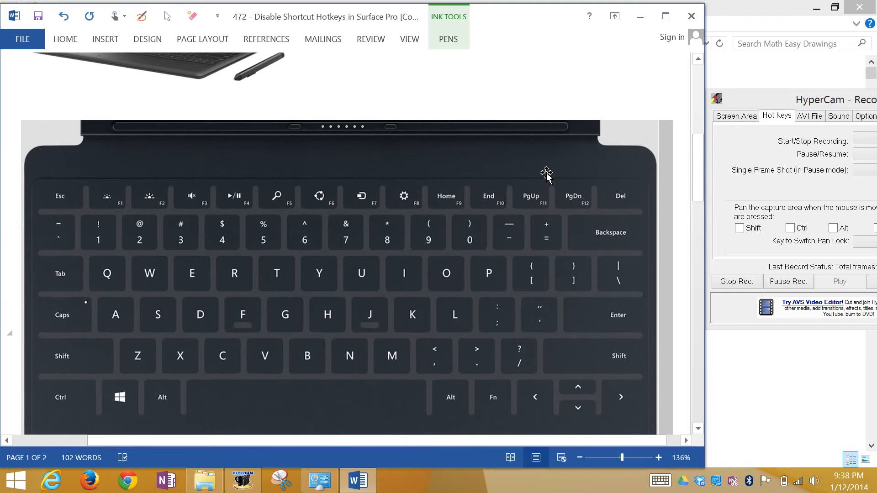
mouse_move(159, 174)
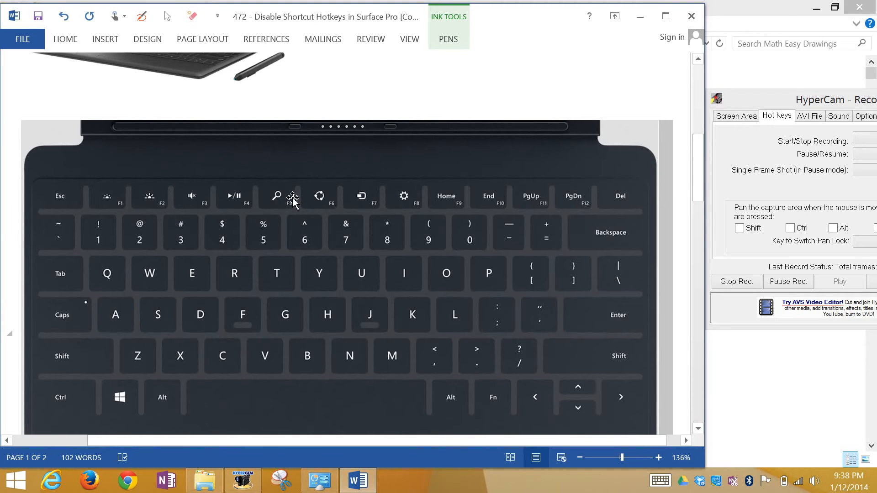
mouse_move(585, 209)
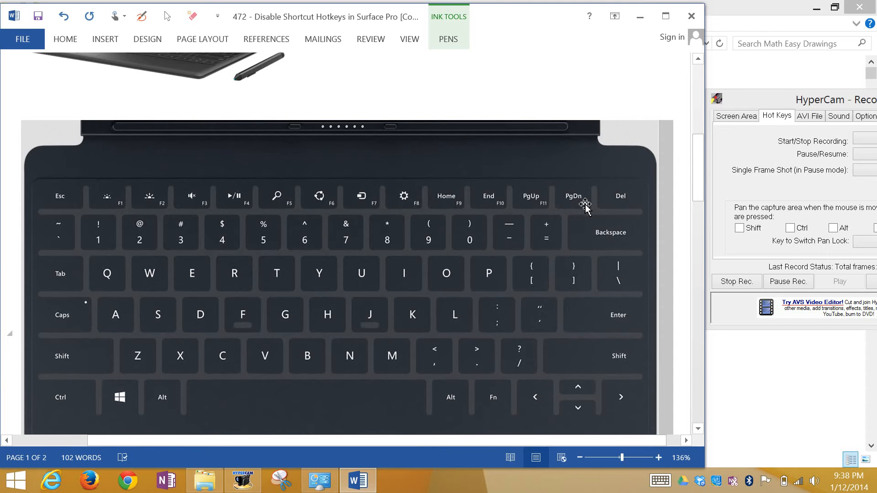
mouse_move(310, 189)
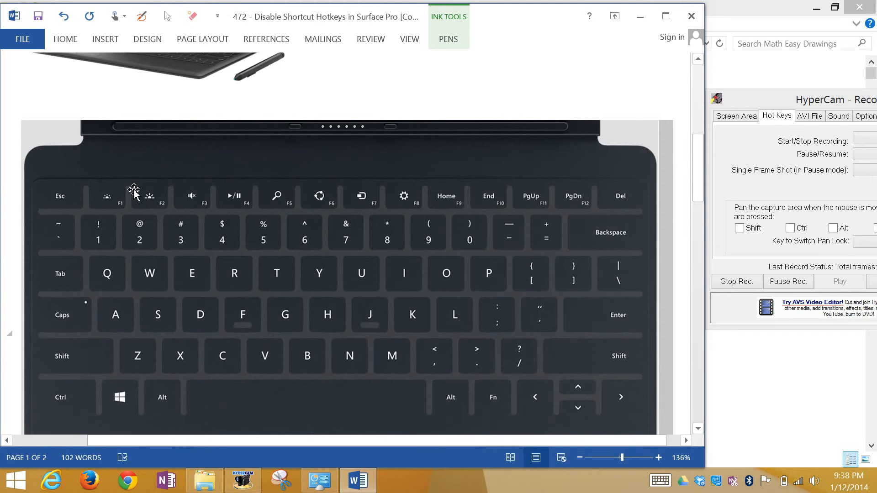
mouse_move(413, 211)
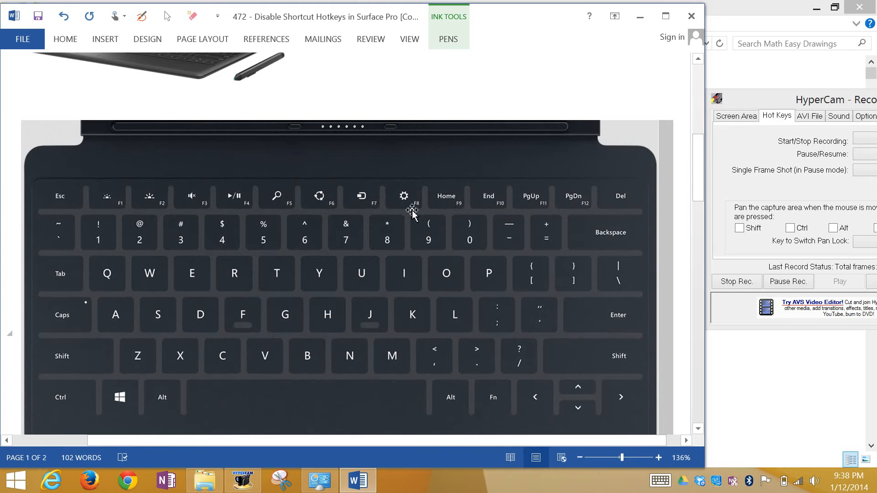
mouse_move(404, 192)
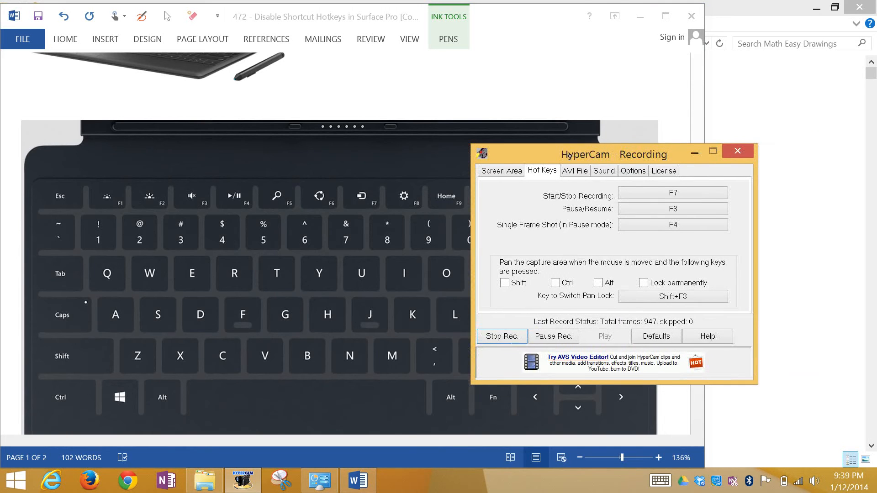
Step: Drag the HyperCam recorder window off the keyboard image to the screen's right edge
left_click_drag(615, 153, 590, 153)
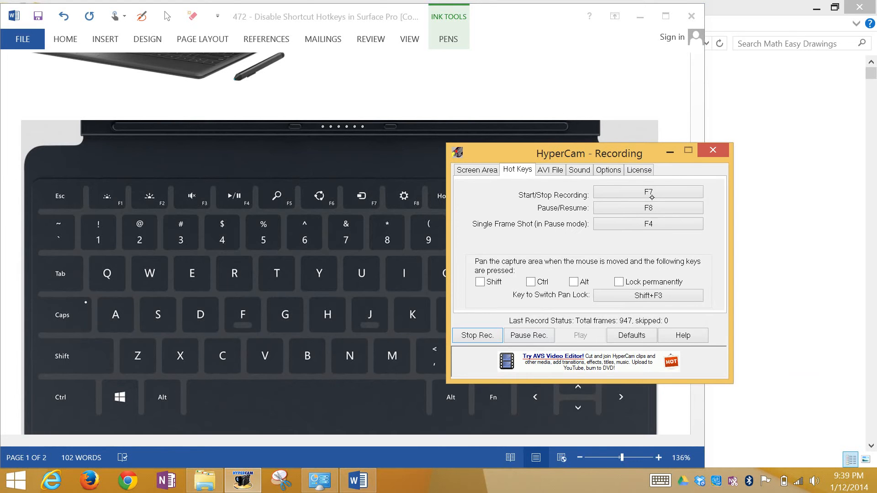
mouse_move(650, 237)
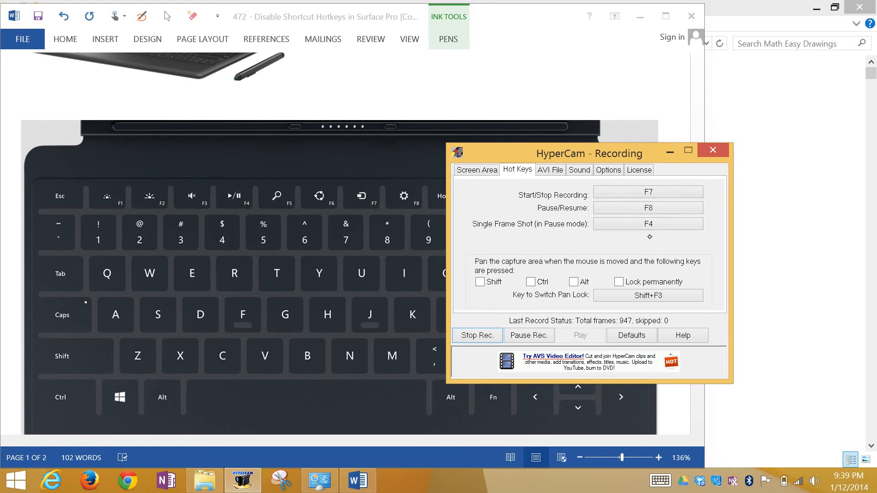
mouse_move(657, 228)
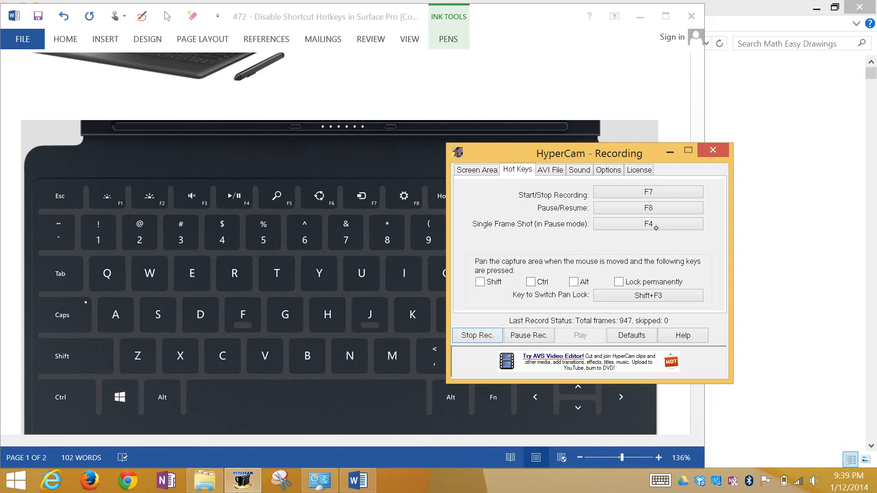
left_click_drag(587, 153, 671, 152)
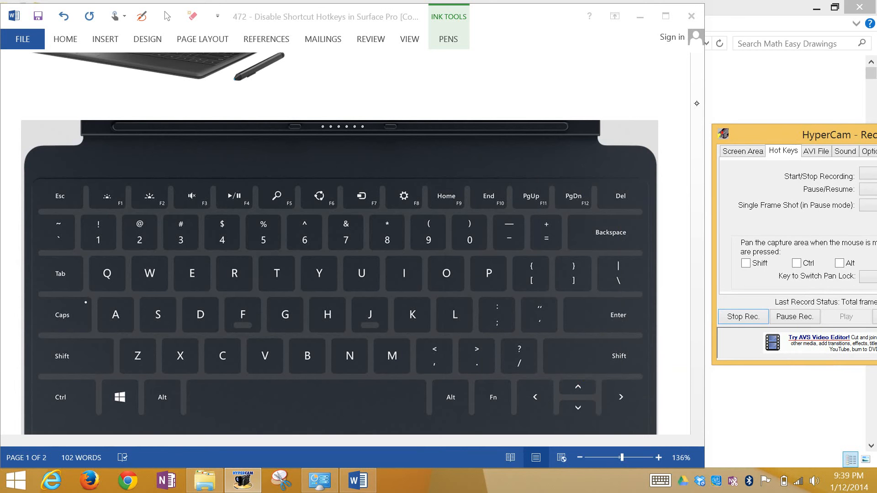
Step: Scroll to the Fn shortcut table below the wpcentral link and select its Fn + Caps row
scroll("down", 3)
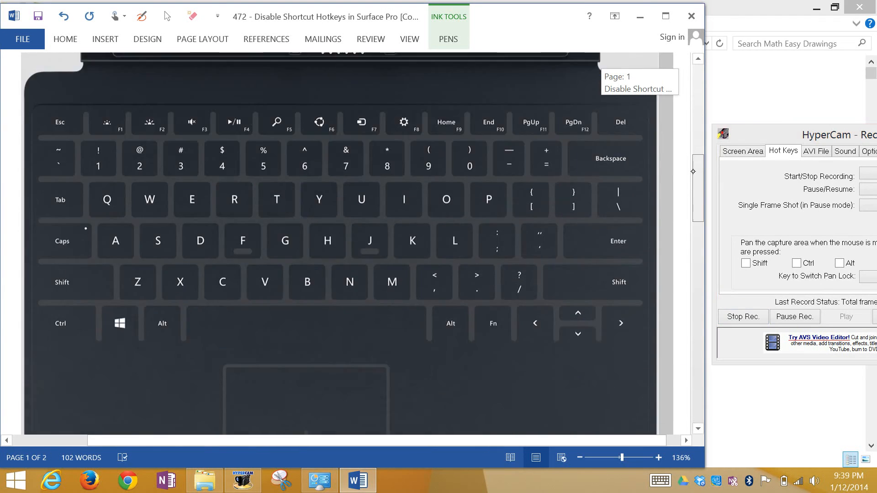
scroll("down", 3)
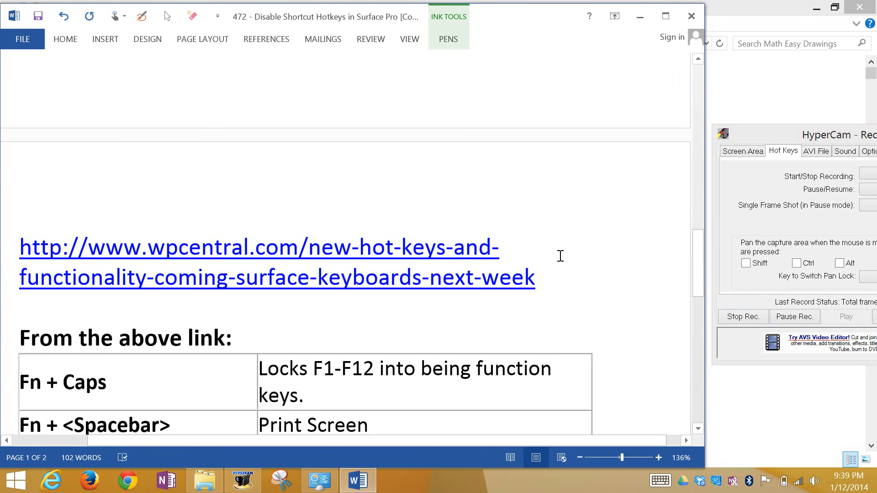
scroll("down", 3)
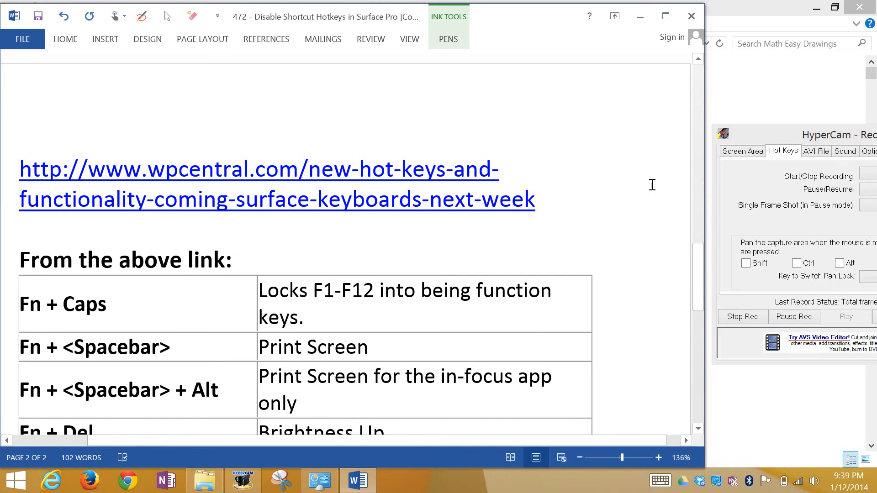
mouse_move(406, 185)
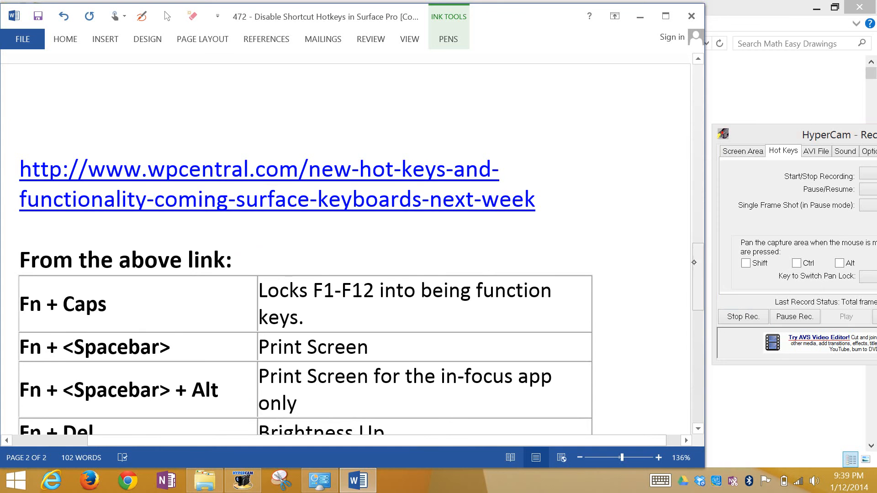
scroll("down", 3)
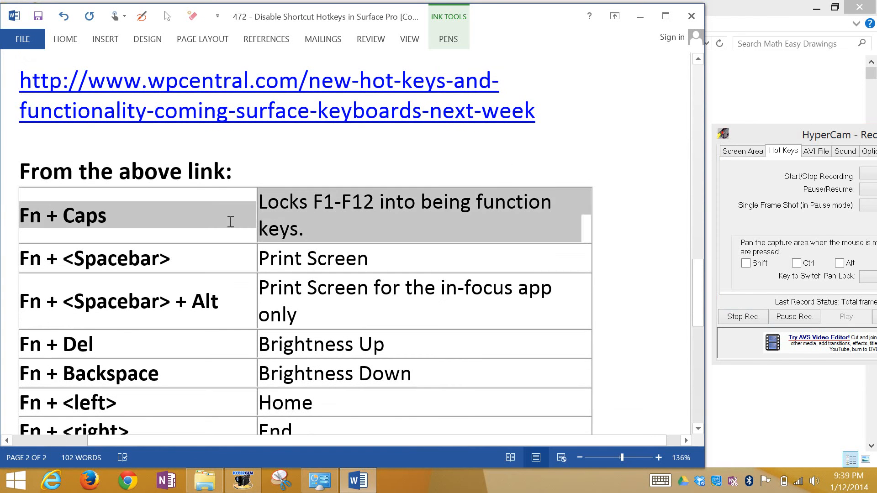
left_click(72, 224)
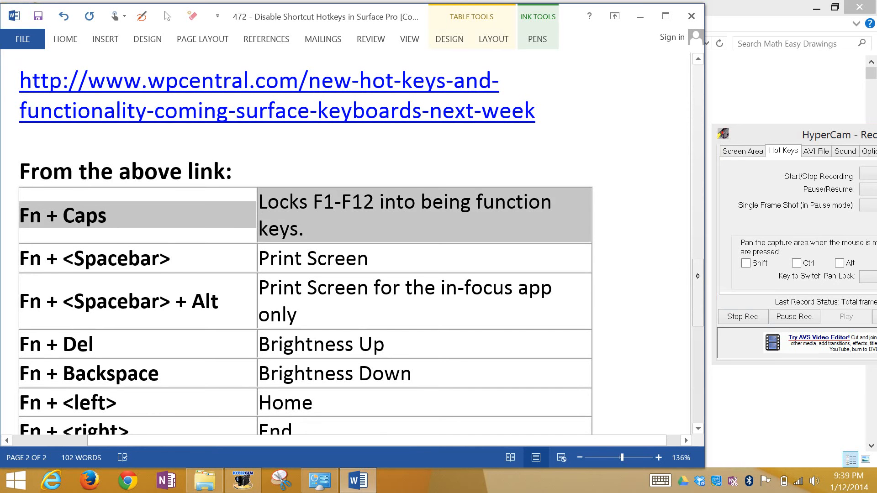
Step: Scroll the shortcut table to reveal further rows down to Fn + <right> for End
scroll("down", 3)
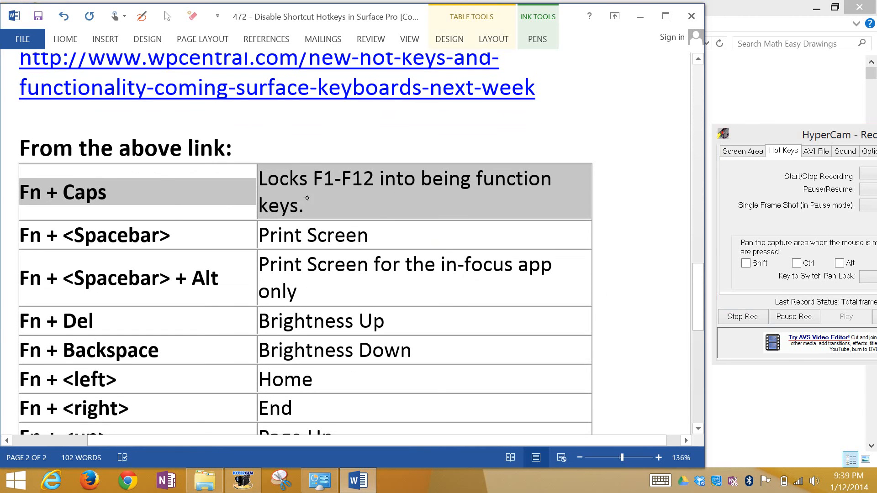
mouse_move(390, 202)
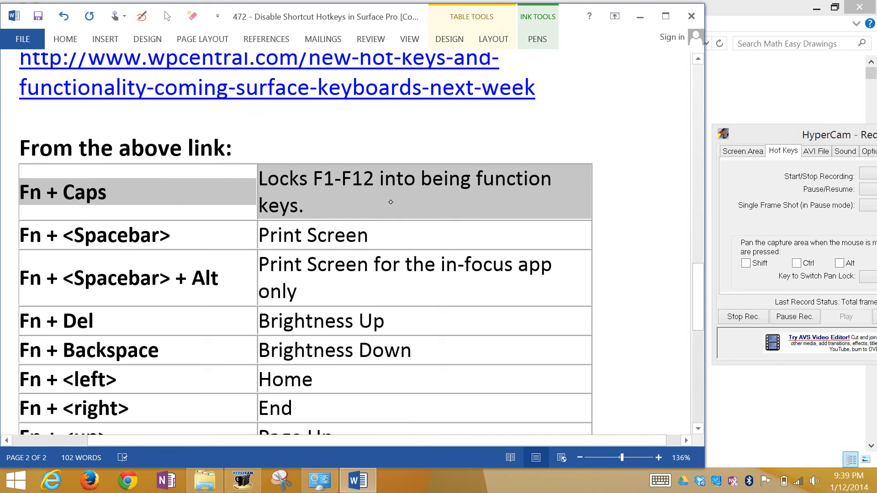
mouse_move(440, 201)
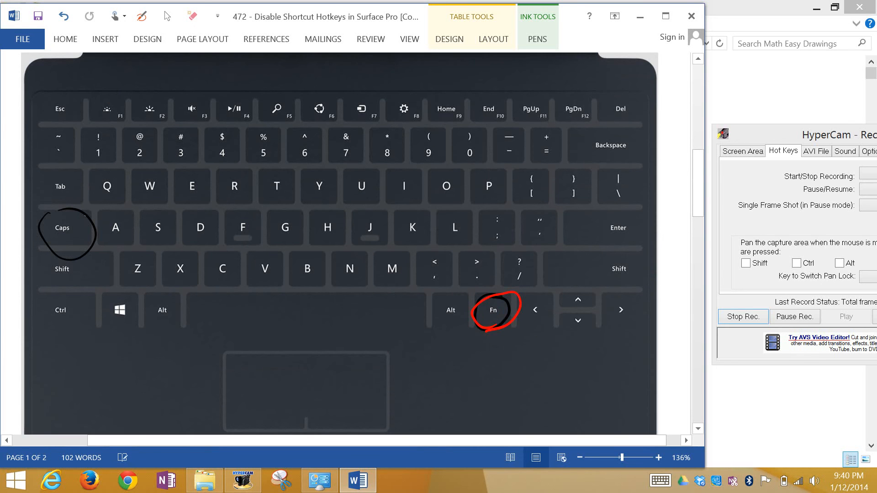
Step: Choose a red pen from Ink Tools > Pens for circling the Caps and Fn keys
left_click(192, 15)
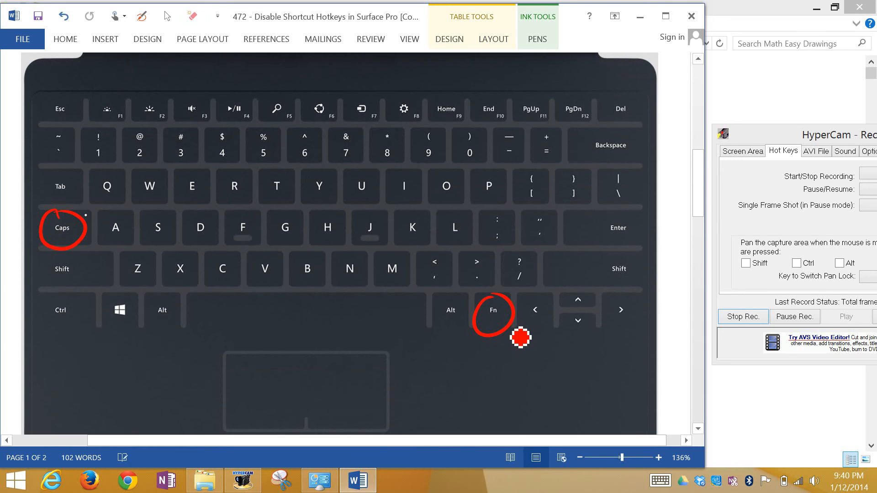
mouse_move(76, 250)
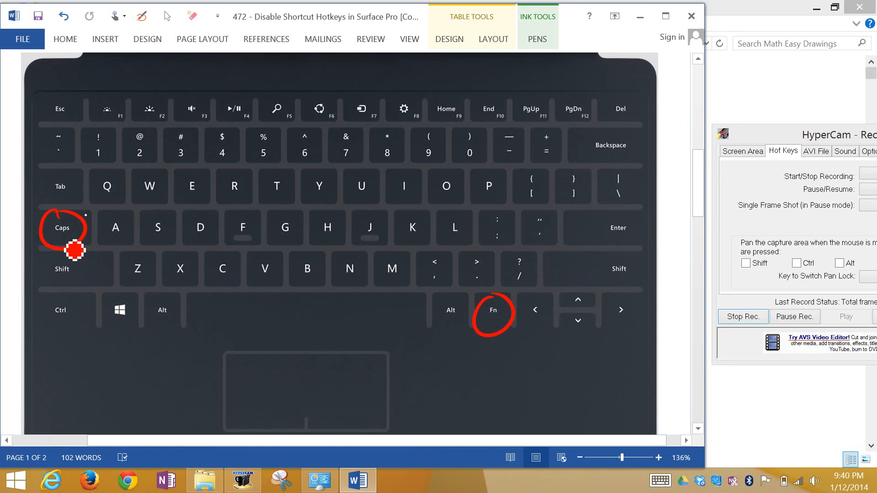
Step: Scroll back to the circled Fn + Caps table entry and drag the HyperCam window over the page
scroll("down", 3)
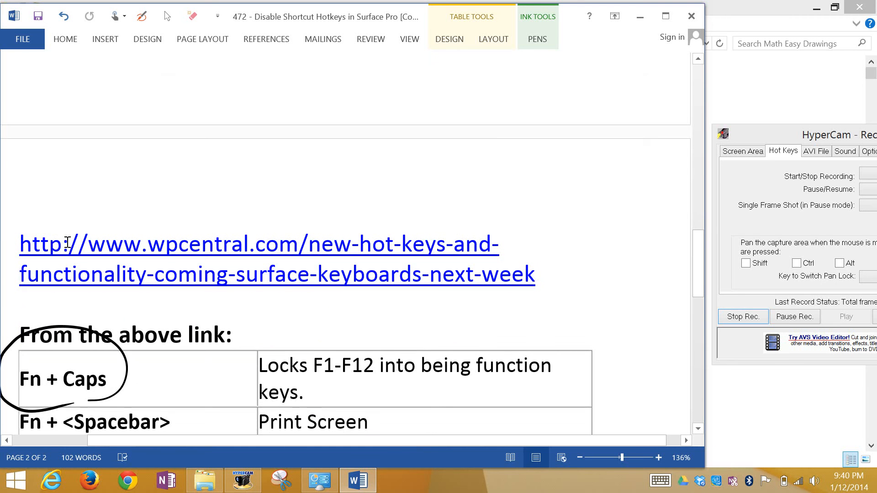
scroll("down", 3)
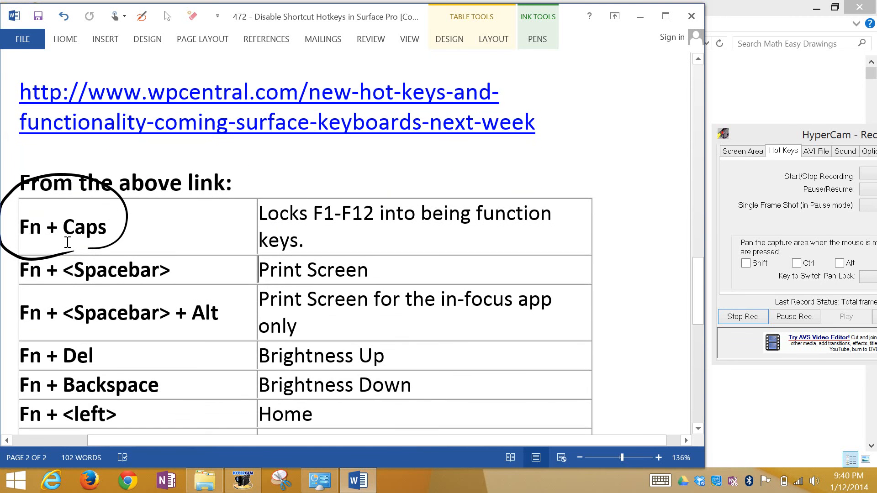
mouse_move(471, 221)
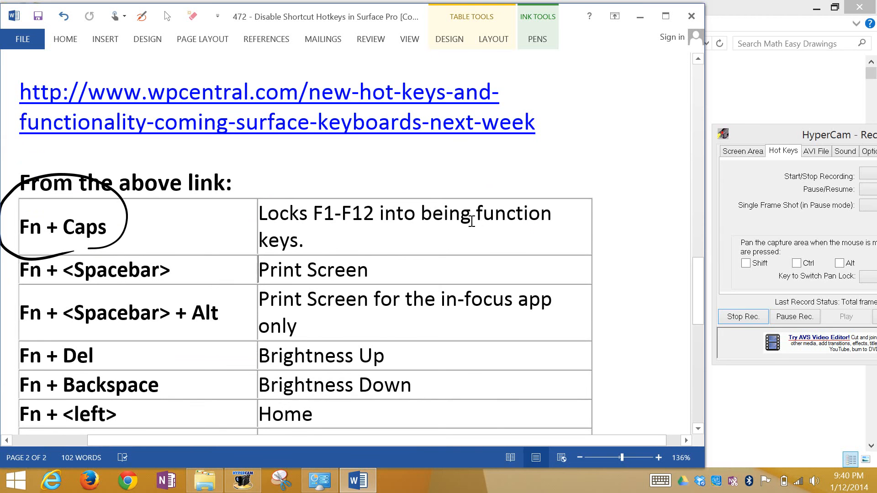
scroll("down", 3)
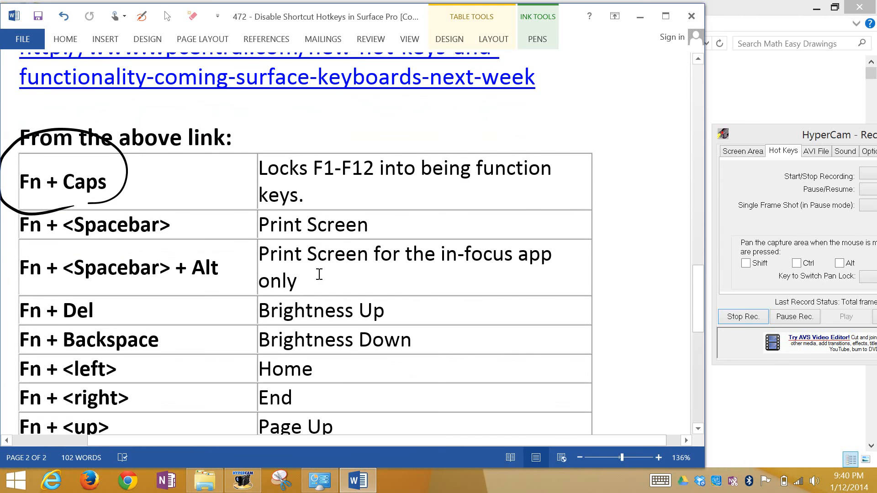
mouse_move(129, 237)
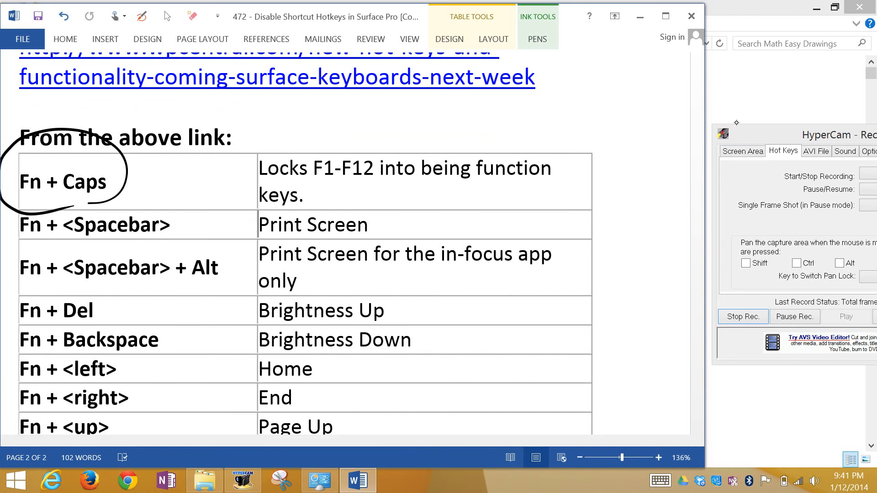
scroll("down", 3)
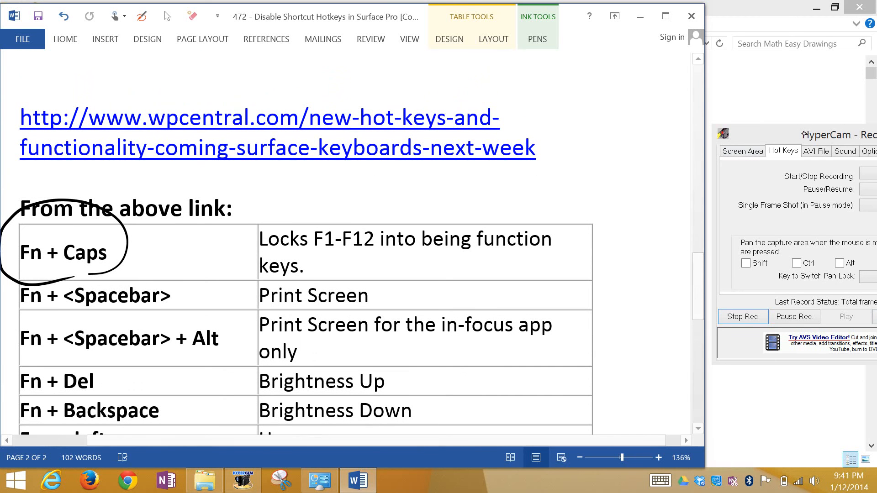
left_click_drag(811, 135, 606, 155)
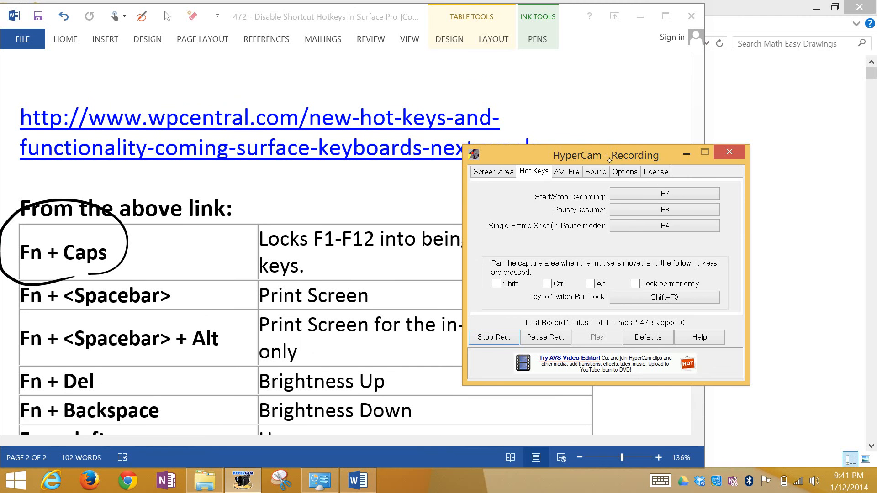